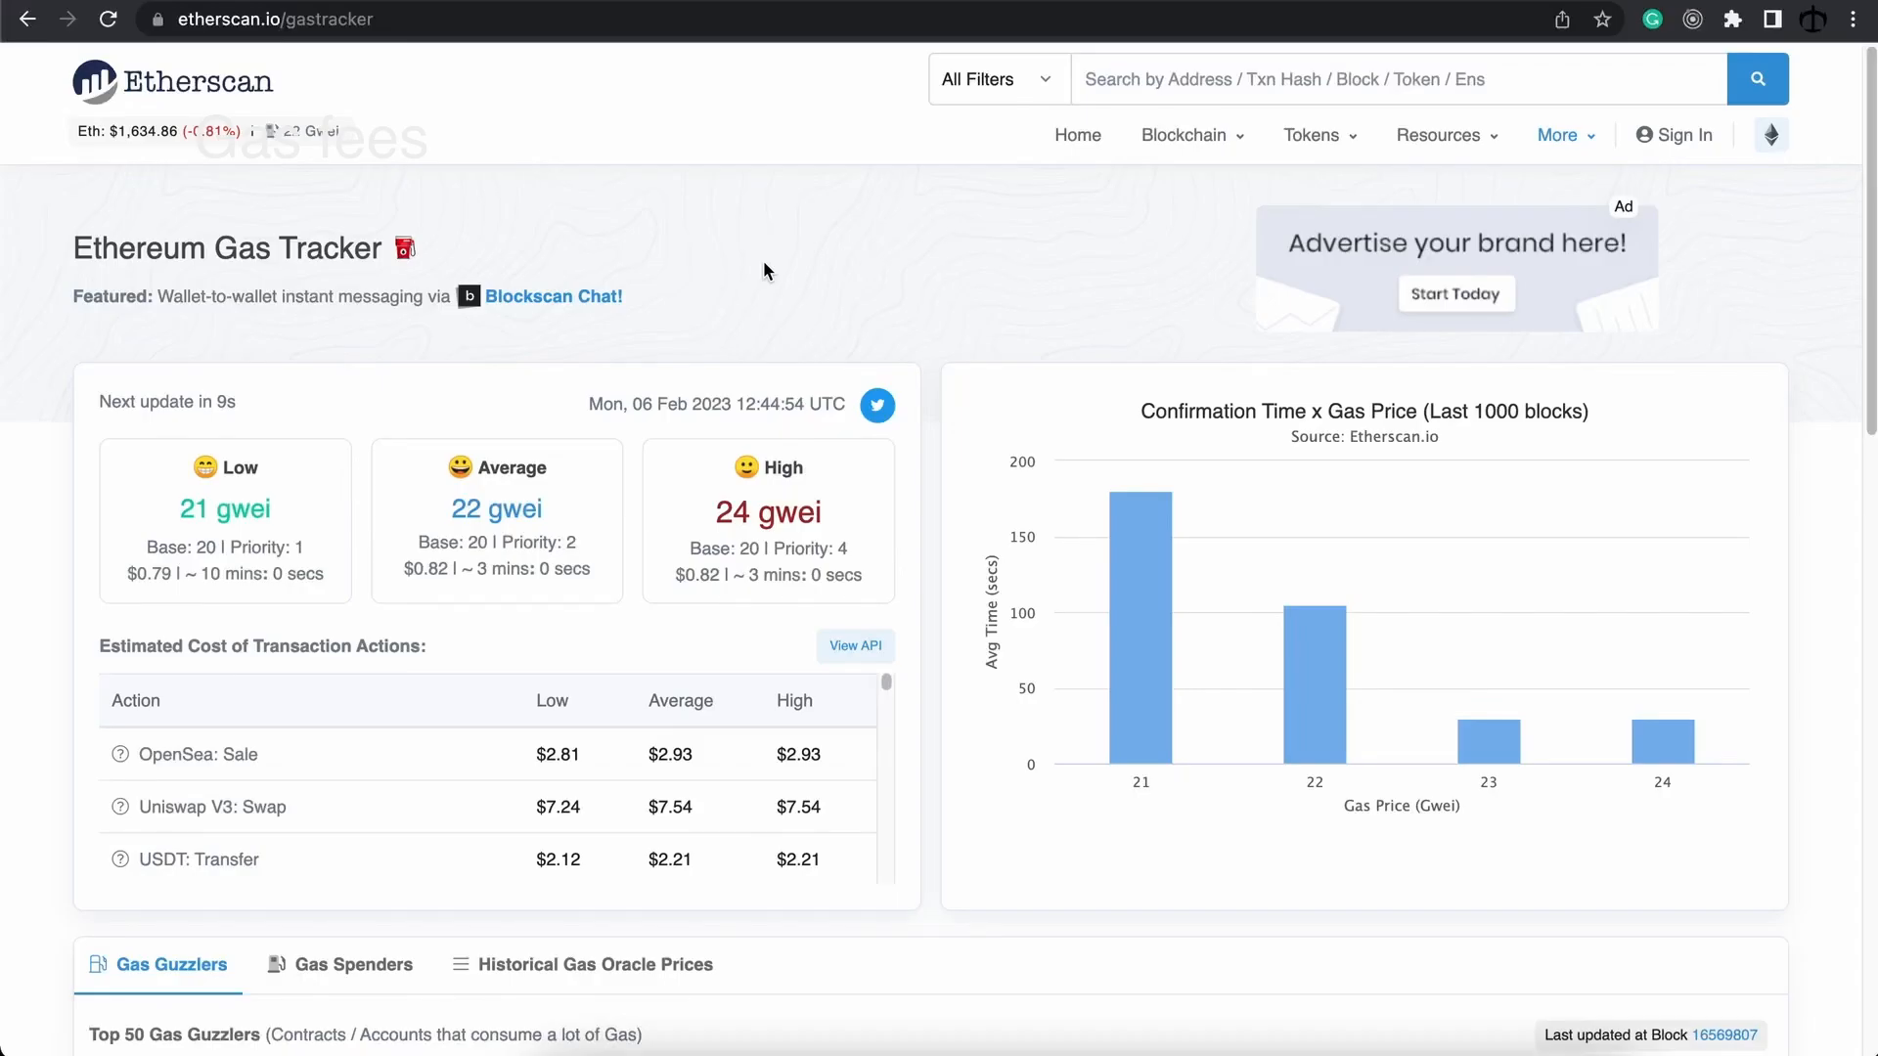
mouse_move(701, 245)
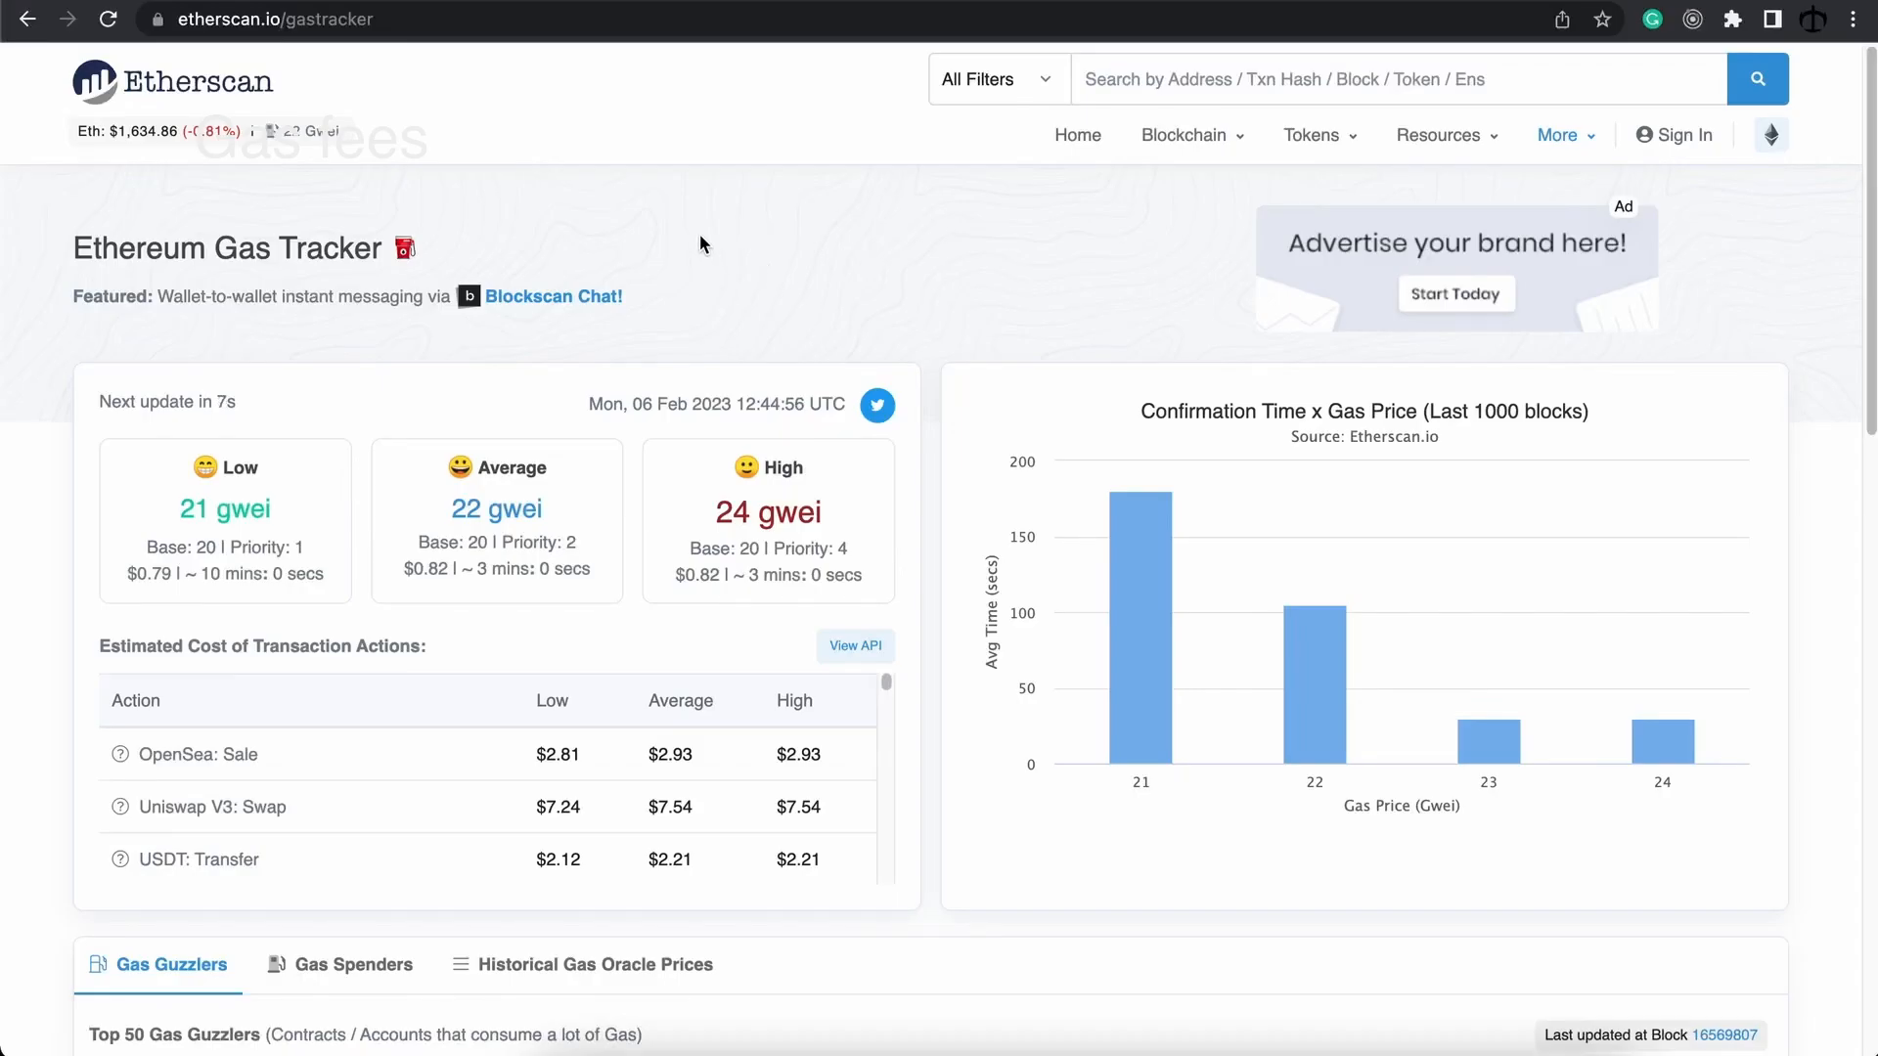
mouse_move(291, 51)
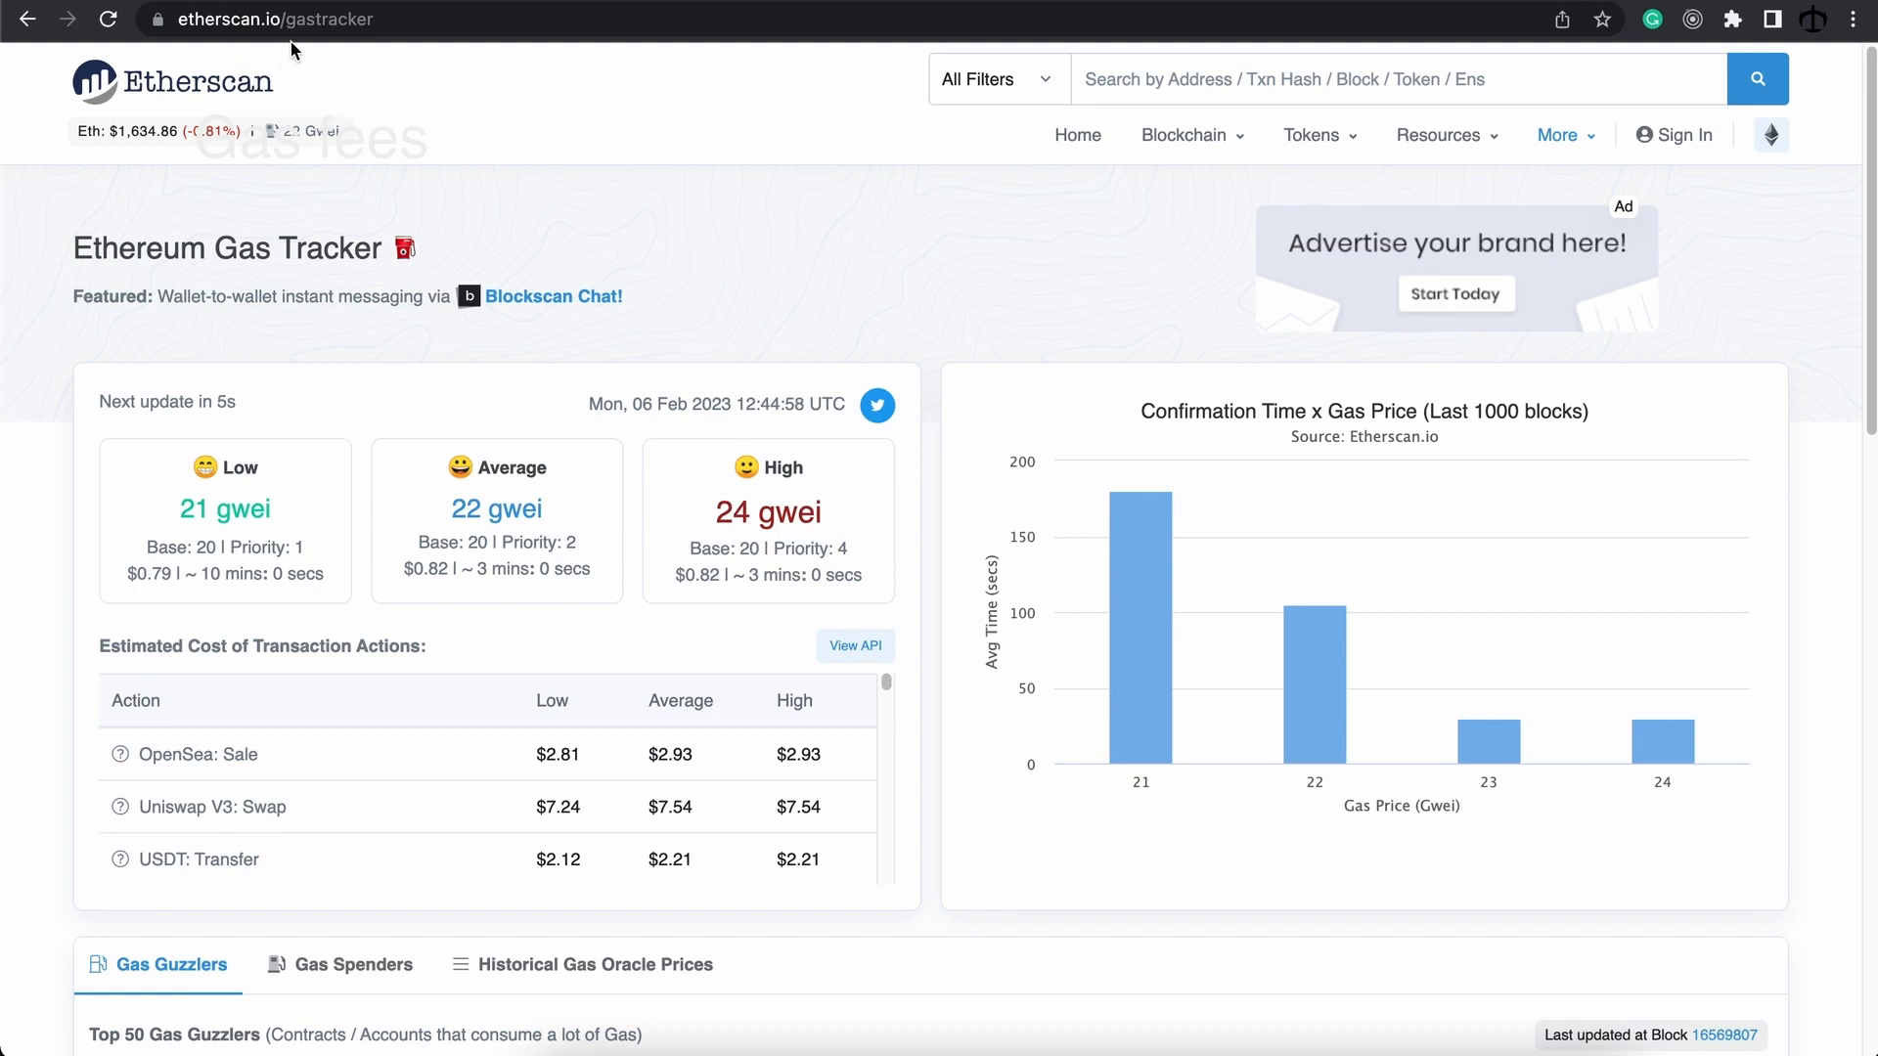
mouse_move(634, 201)
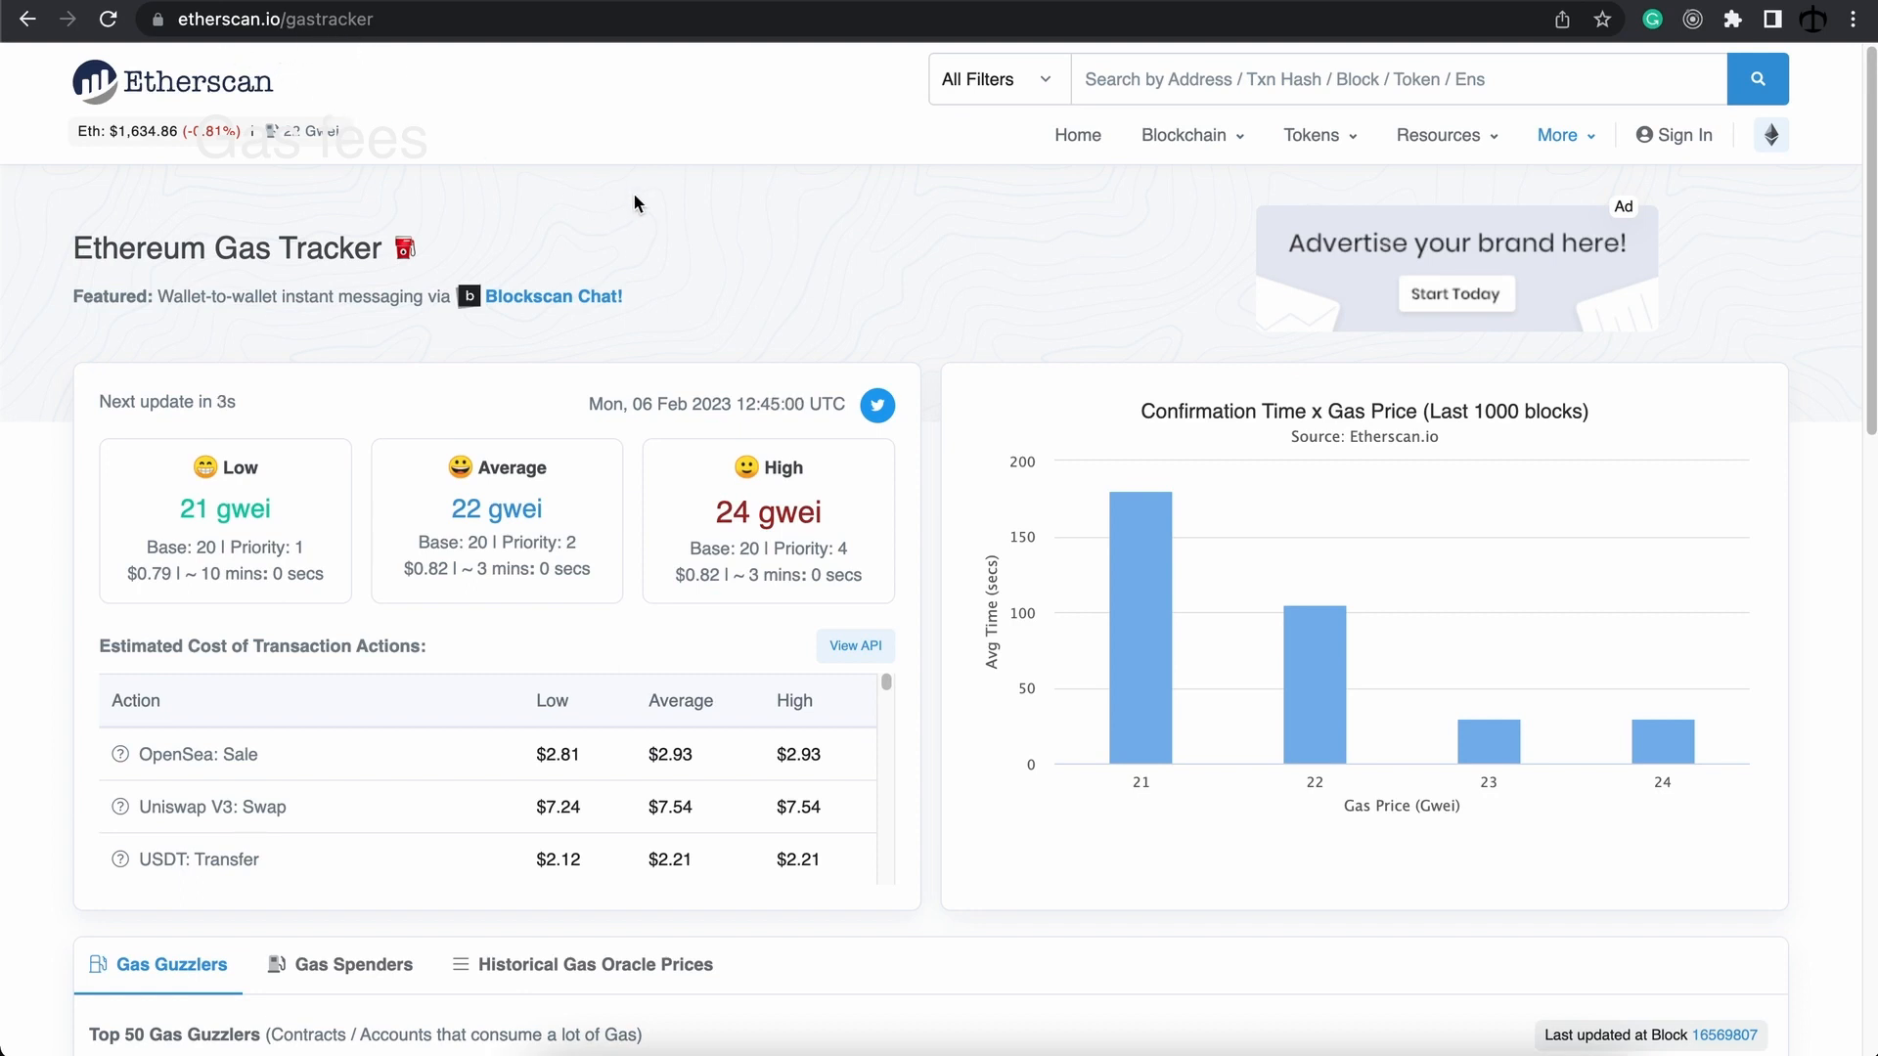
mouse_move(387, 554)
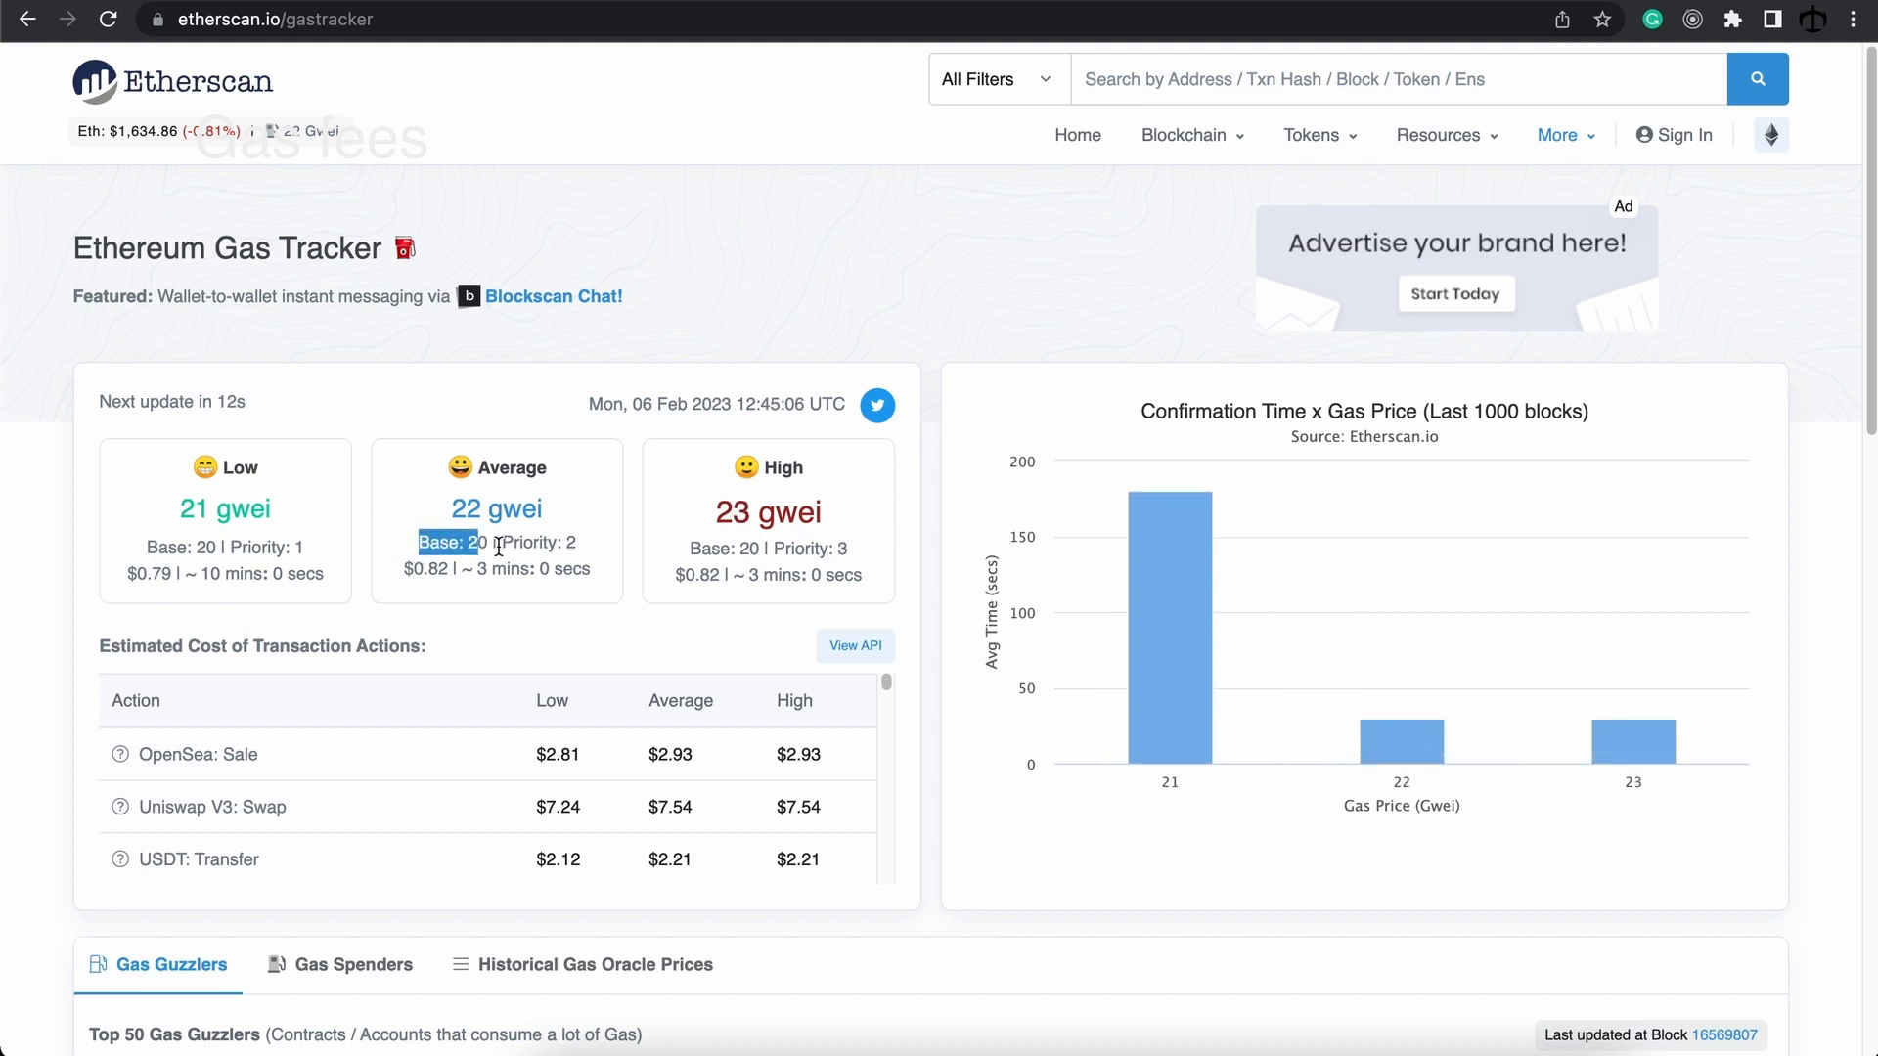
mouse_move(599, 554)
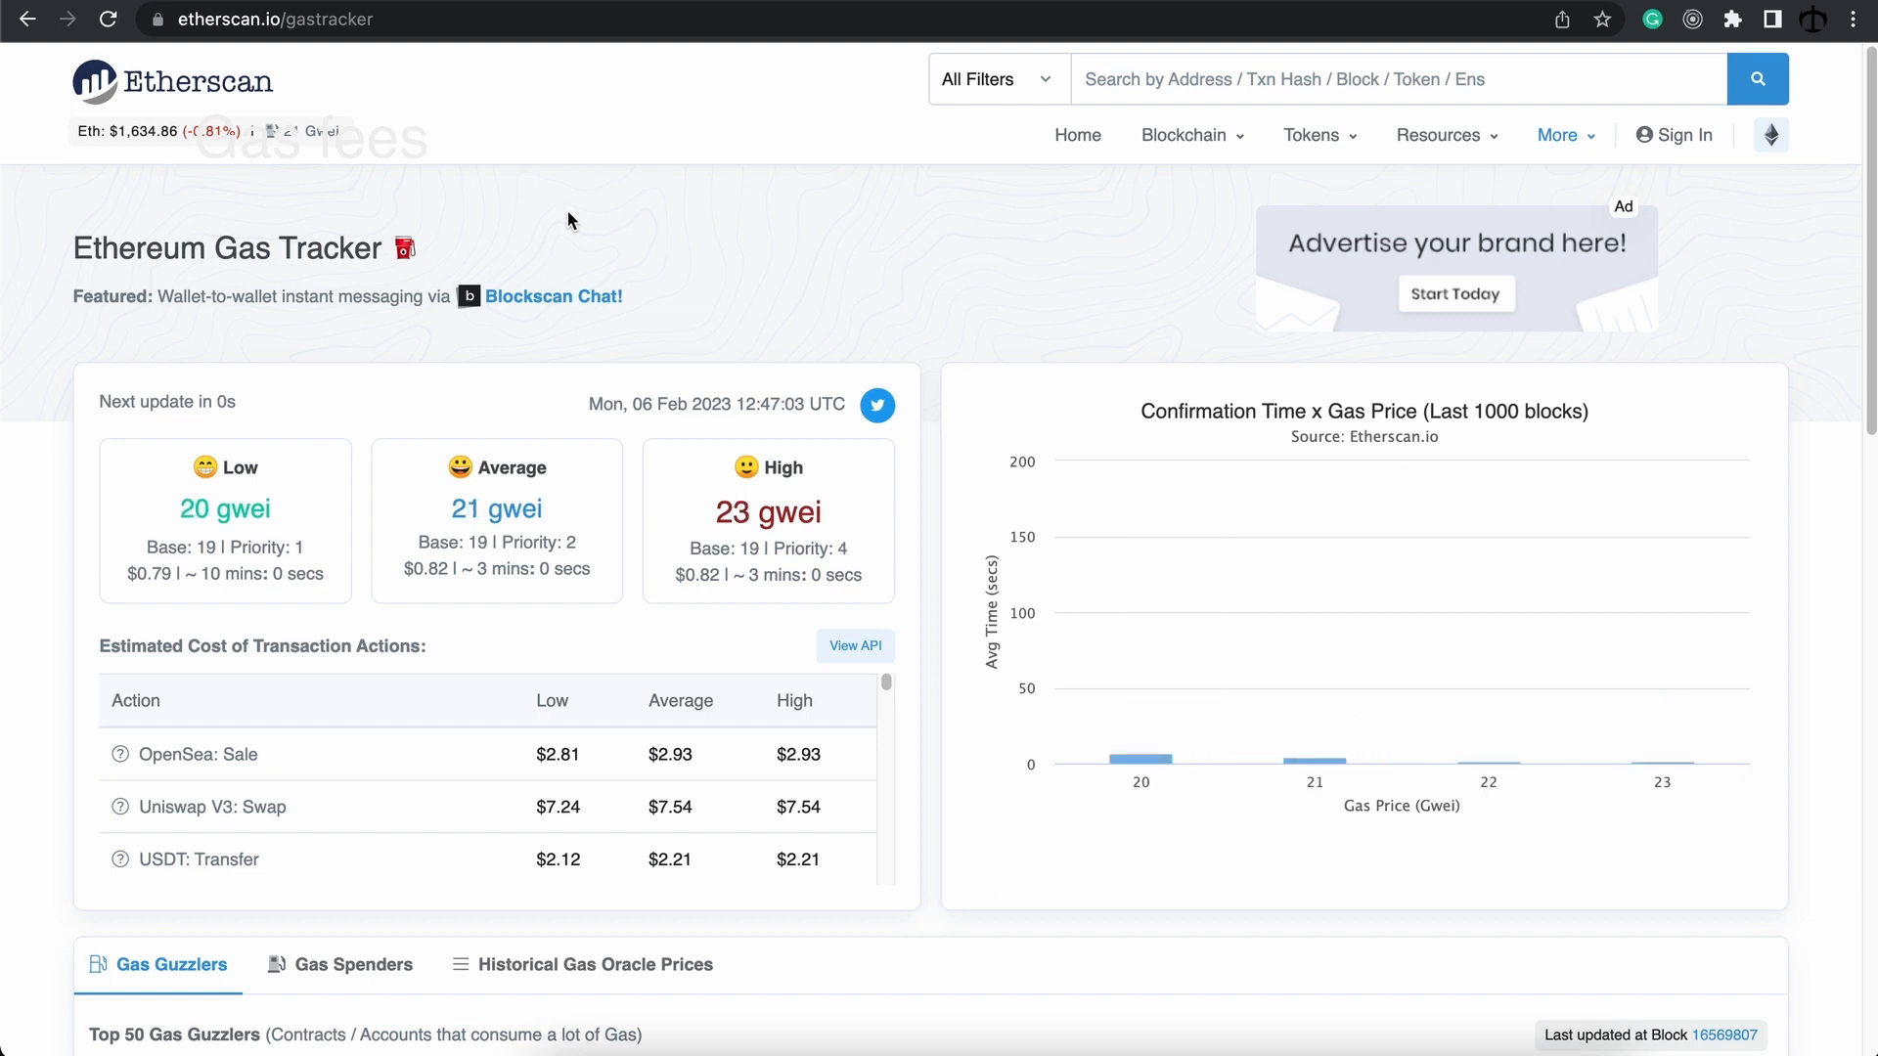
mouse_move(583, 364)
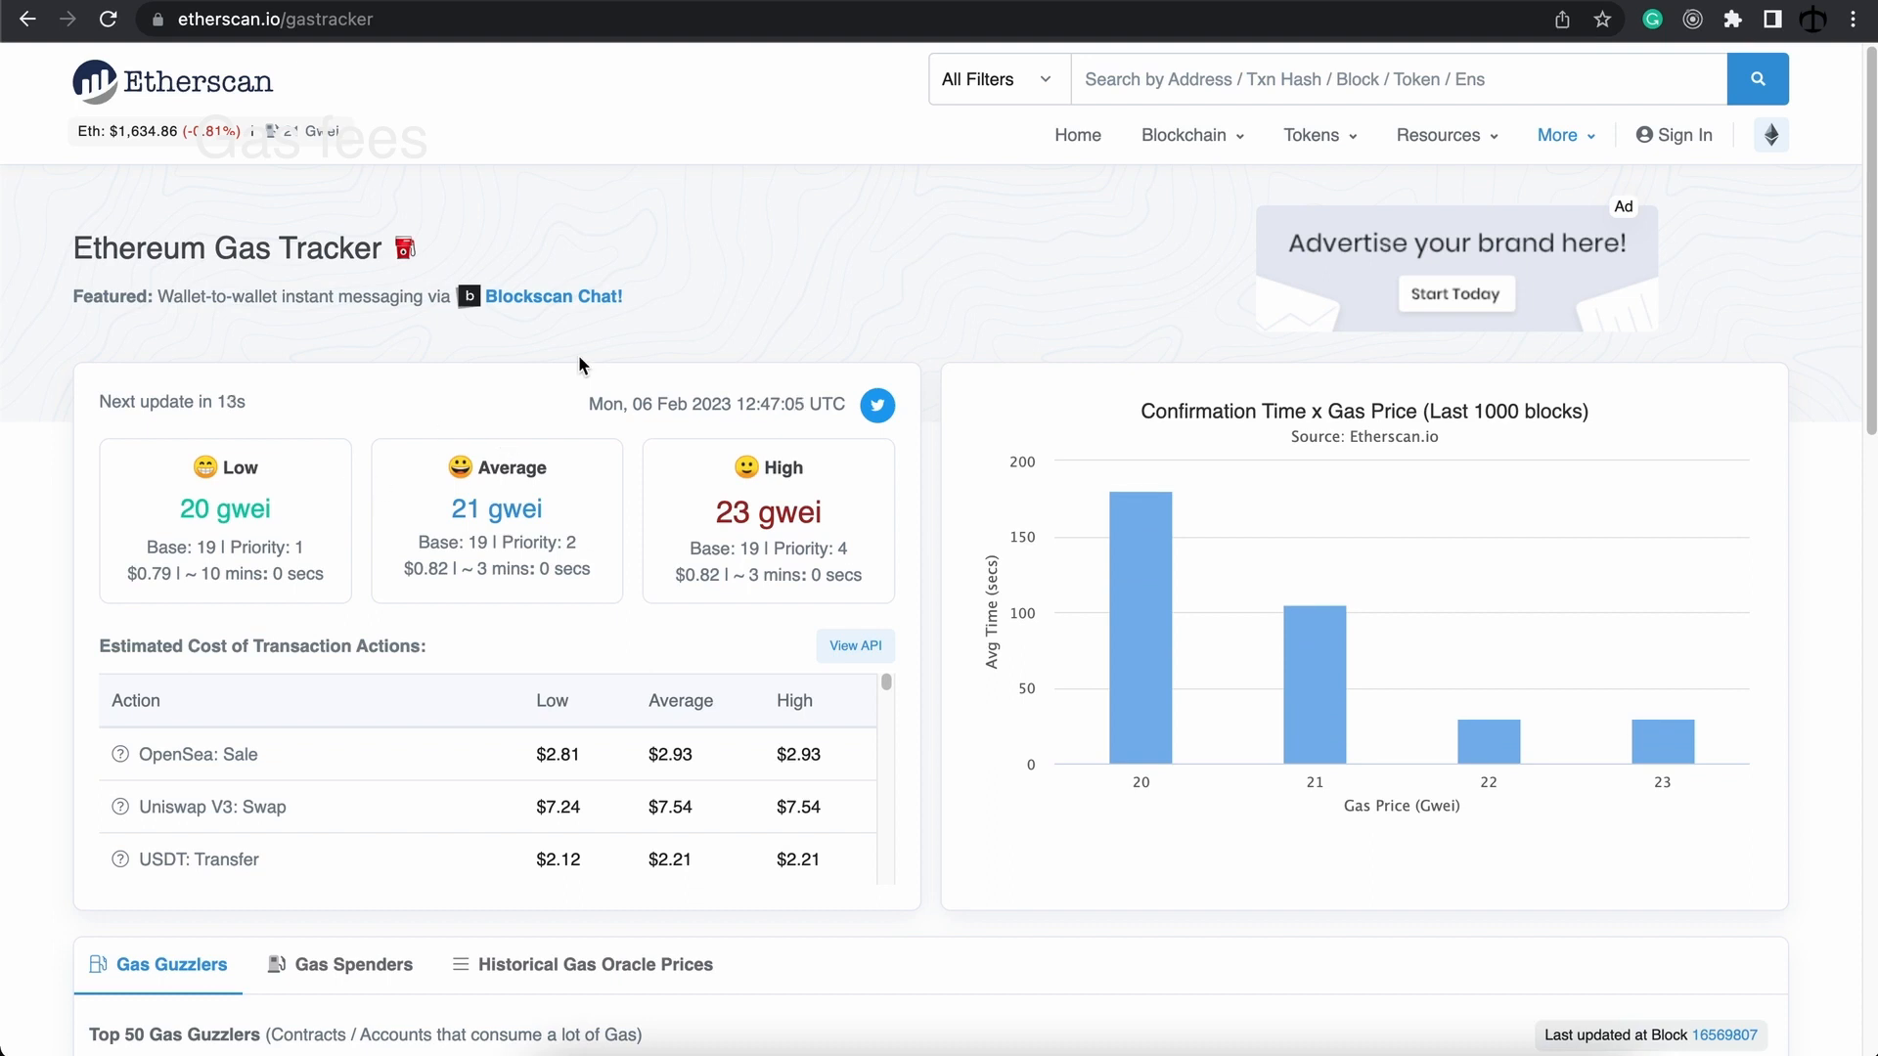